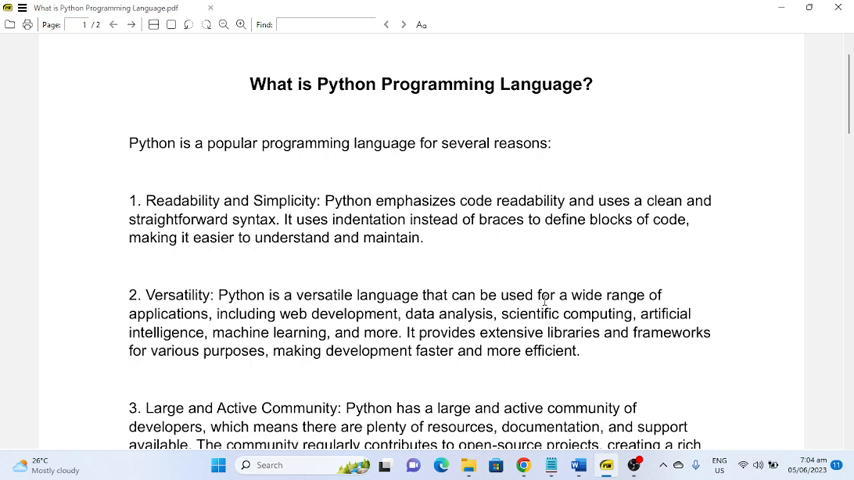
mouse_move(397, 122)
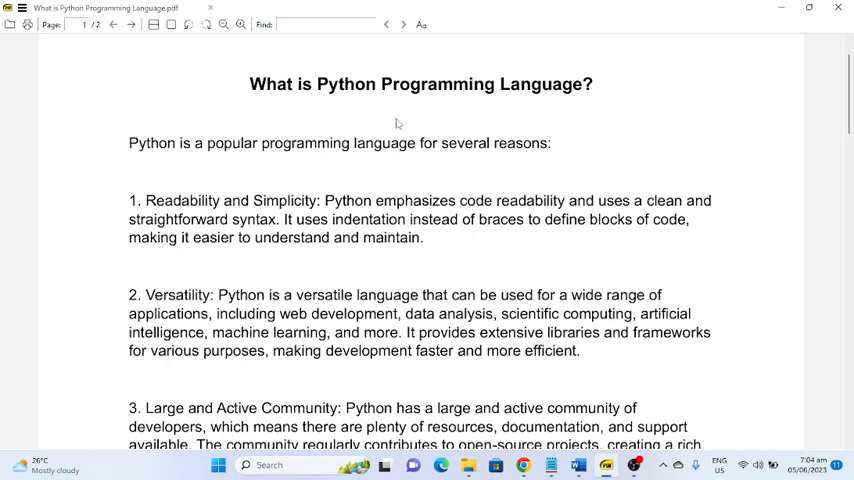
scroll(down, 3)
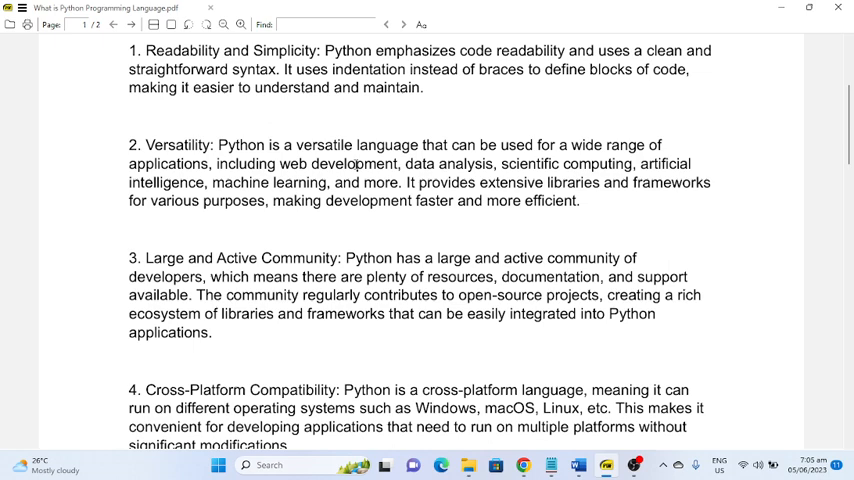
scroll(down, 3)
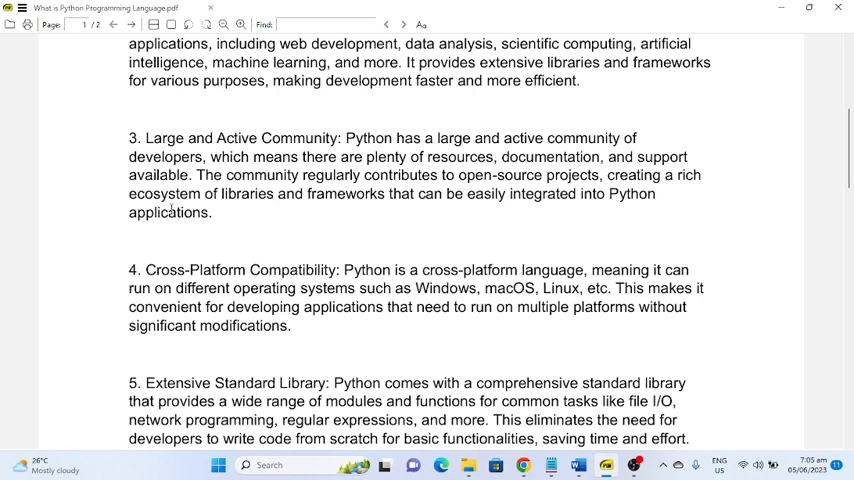
scroll(down, 3)
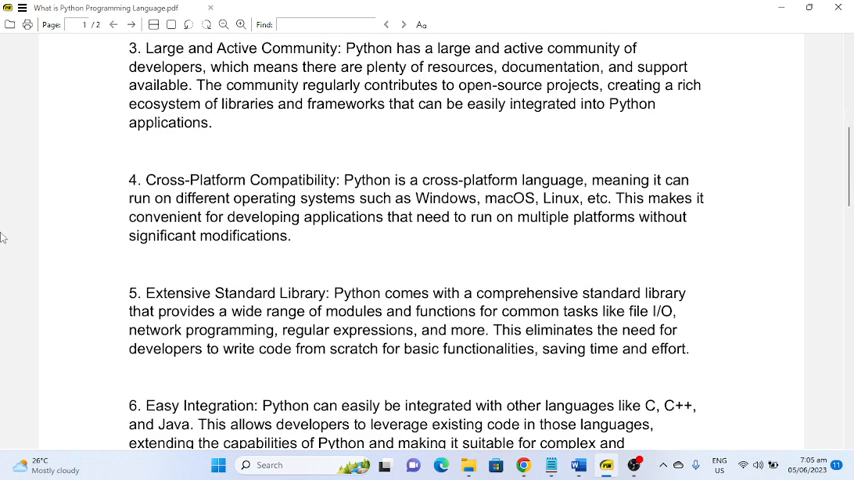
scroll(down, 3)
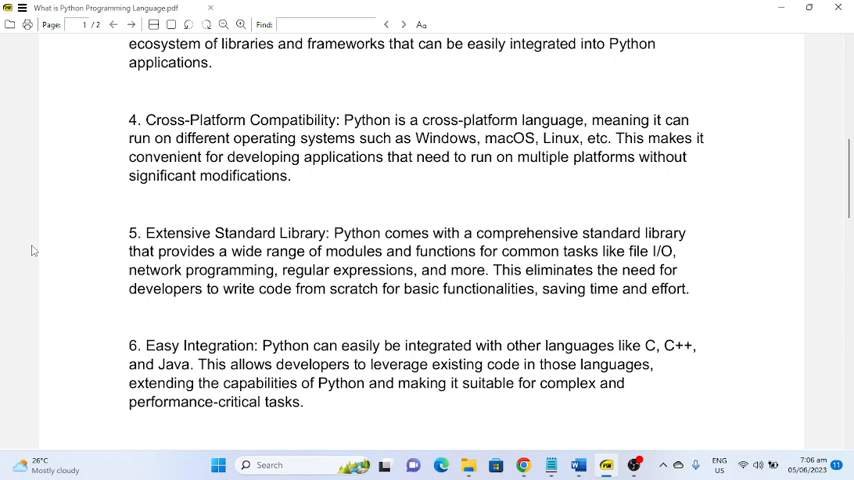
scroll(down, 3)
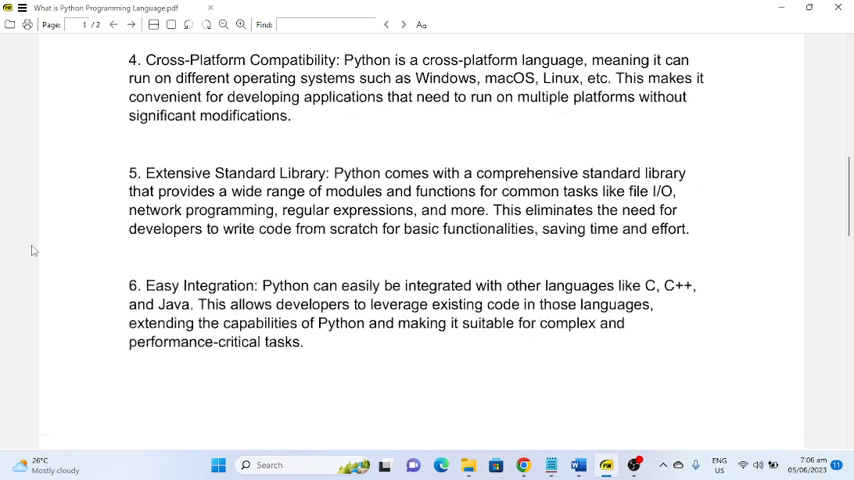
scroll(down, 3)
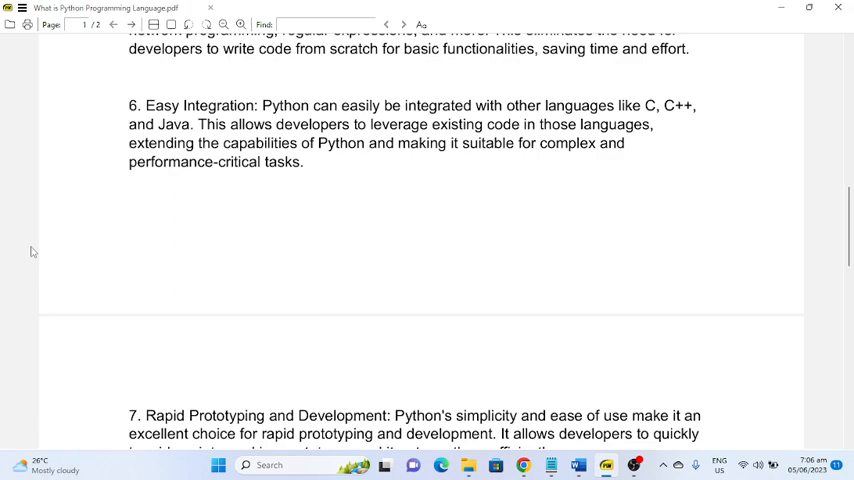
scroll(down, 3)
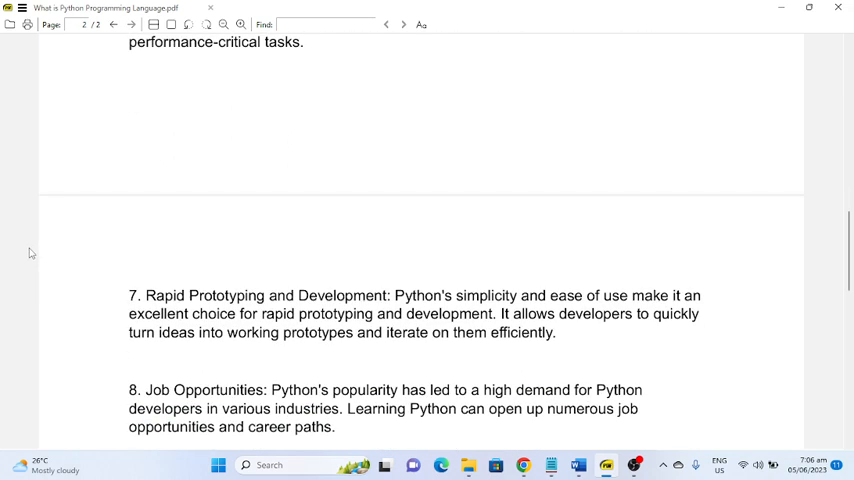
scroll(down, 3)
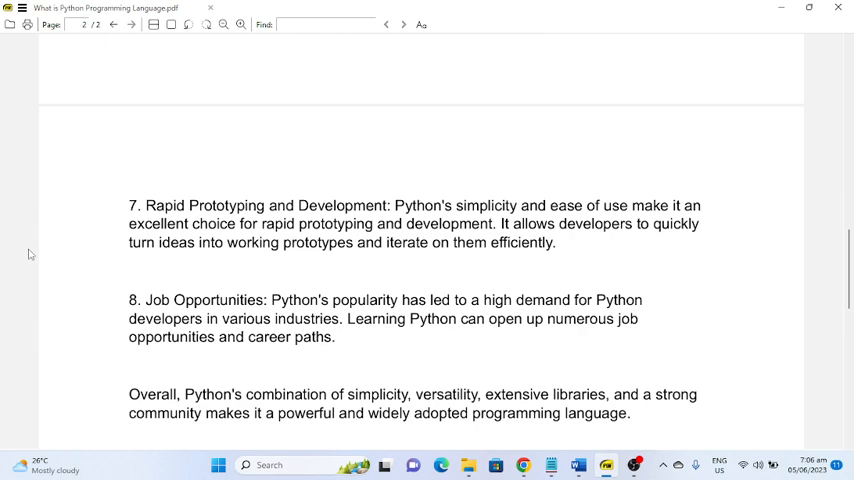
scroll(down, 3)
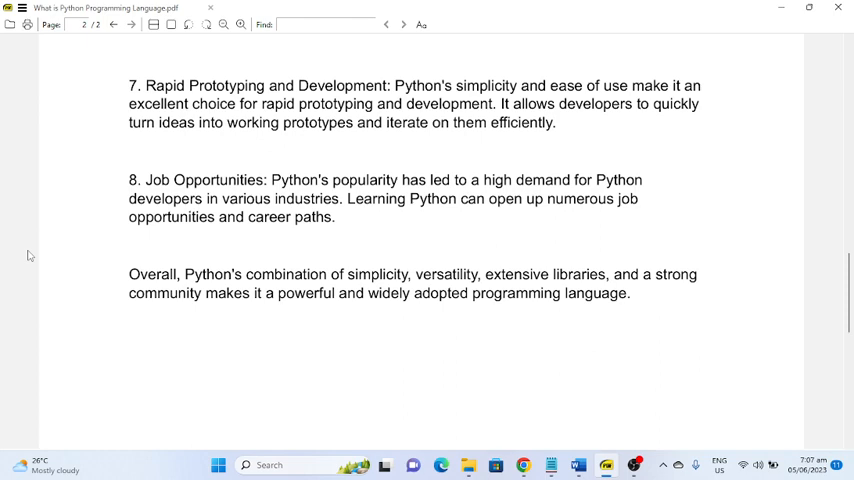
scroll(down, 3)
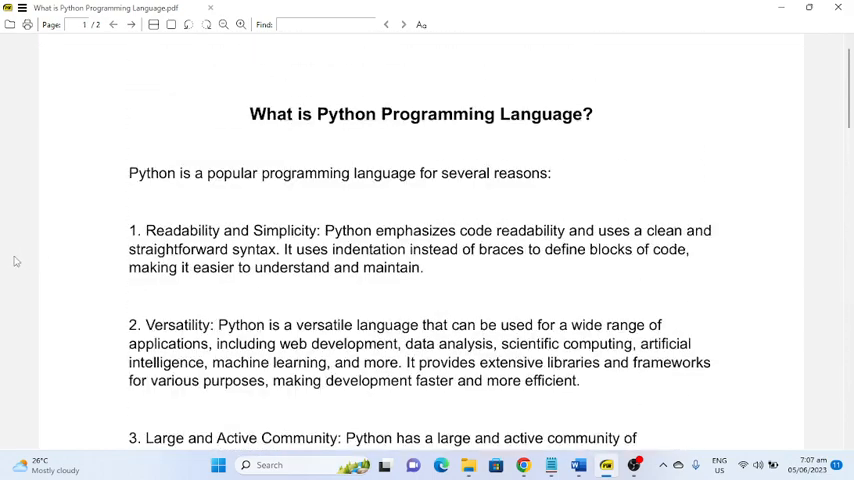
scroll(up, 3)
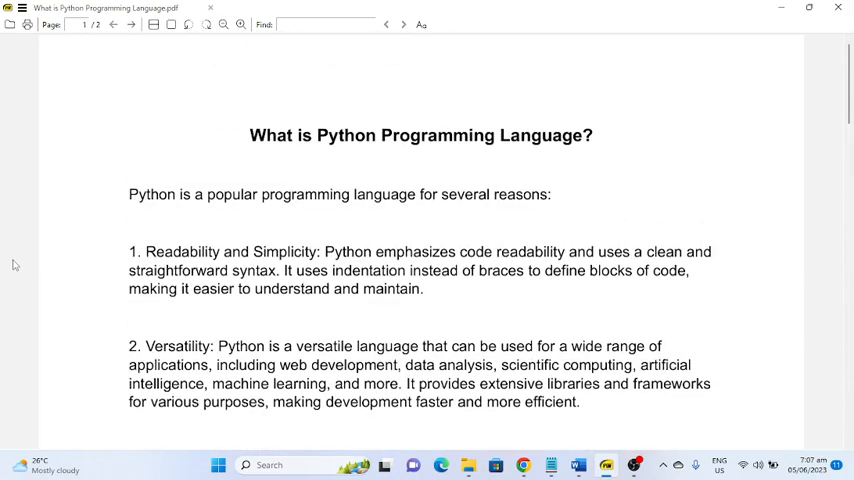